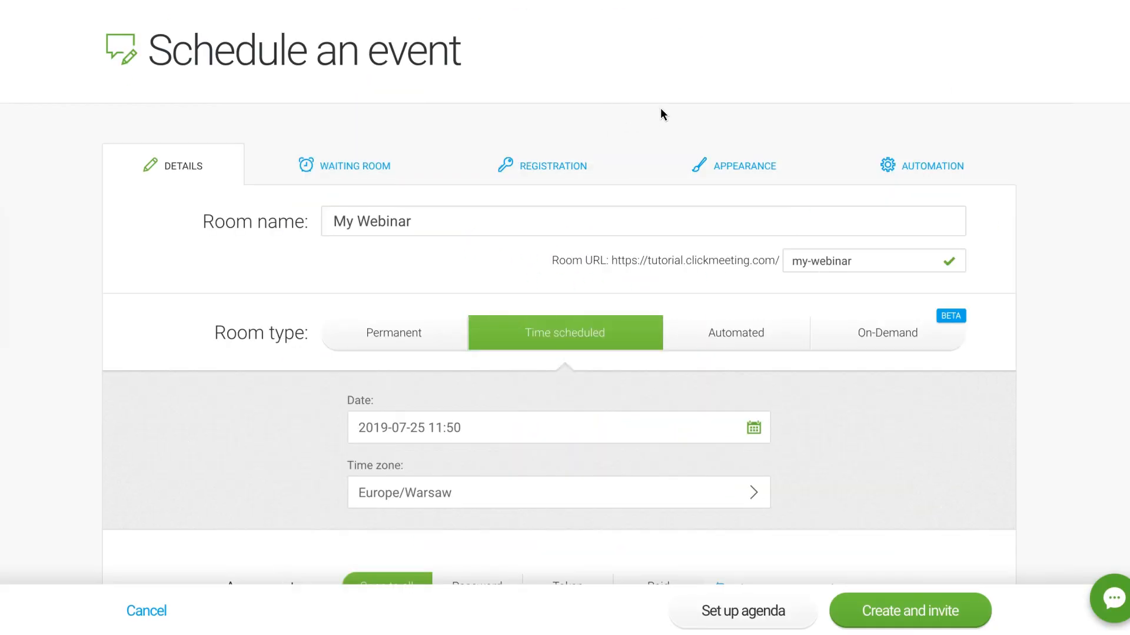
Step: Show My Webinar's Automation follow-up rules with the thank-you page and email options
left_click(932, 166)
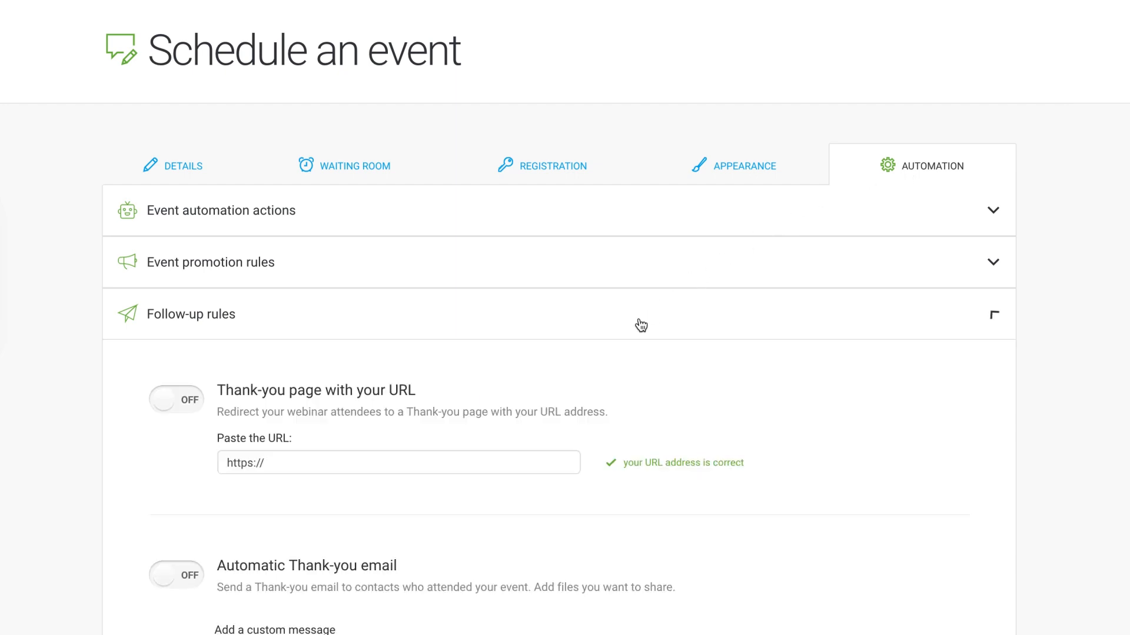
scroll("down", 3)
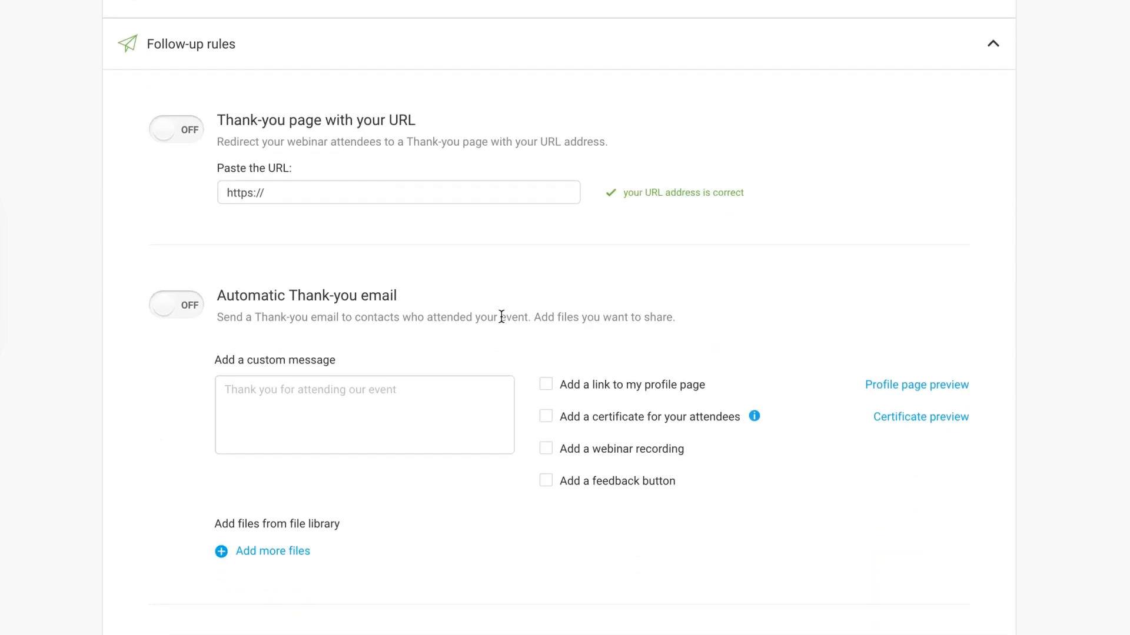
mouse_move(194, 188)
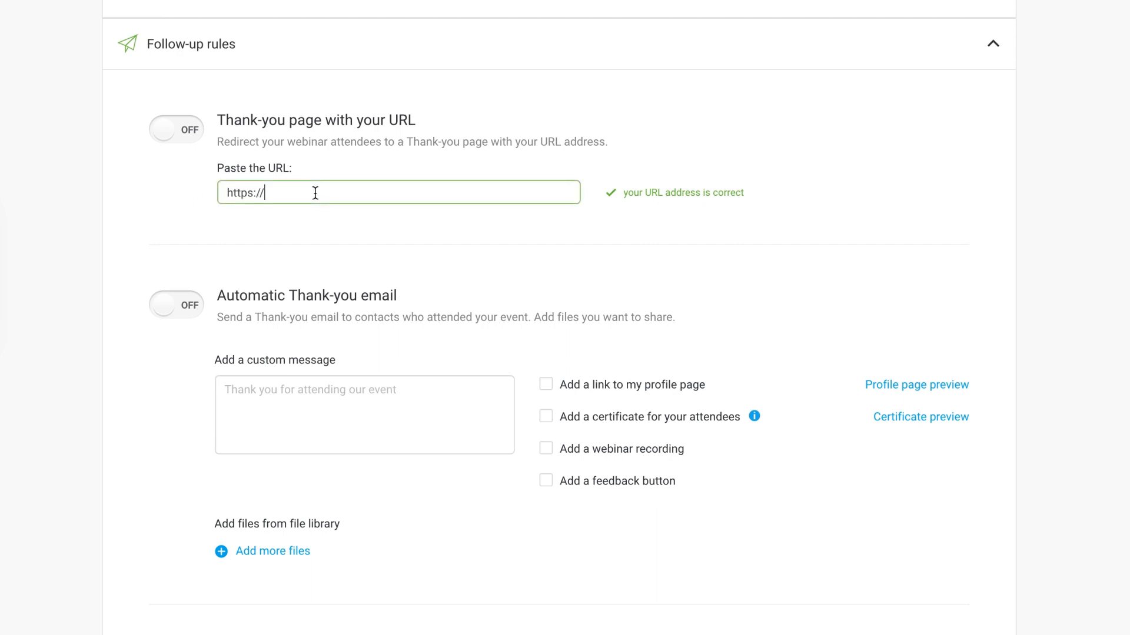
type("mylanding")
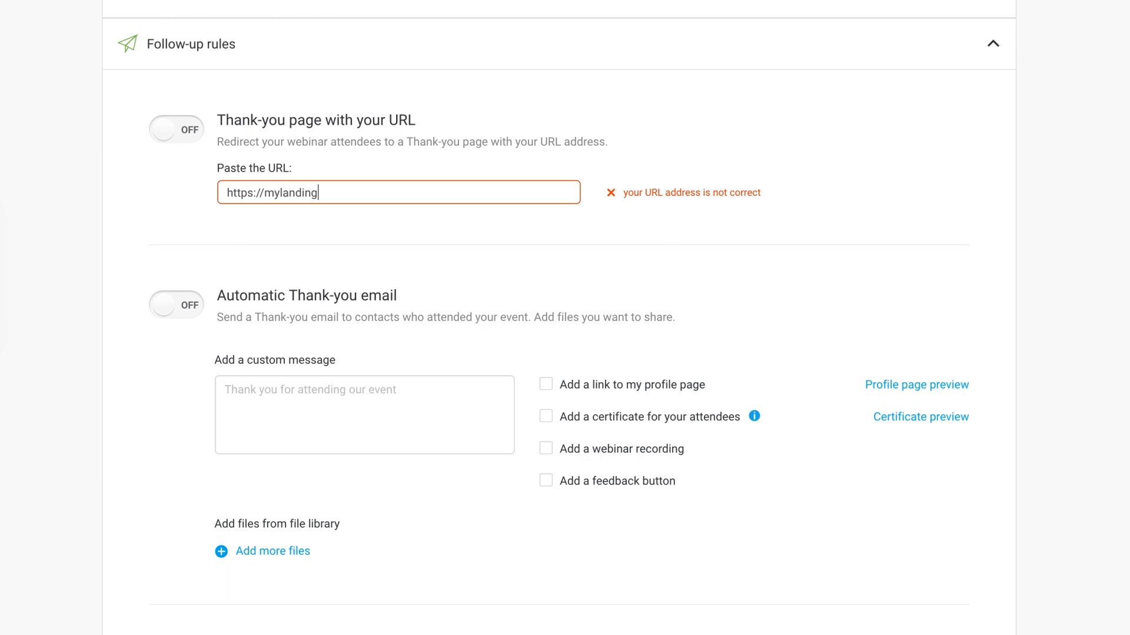
type("page.com")
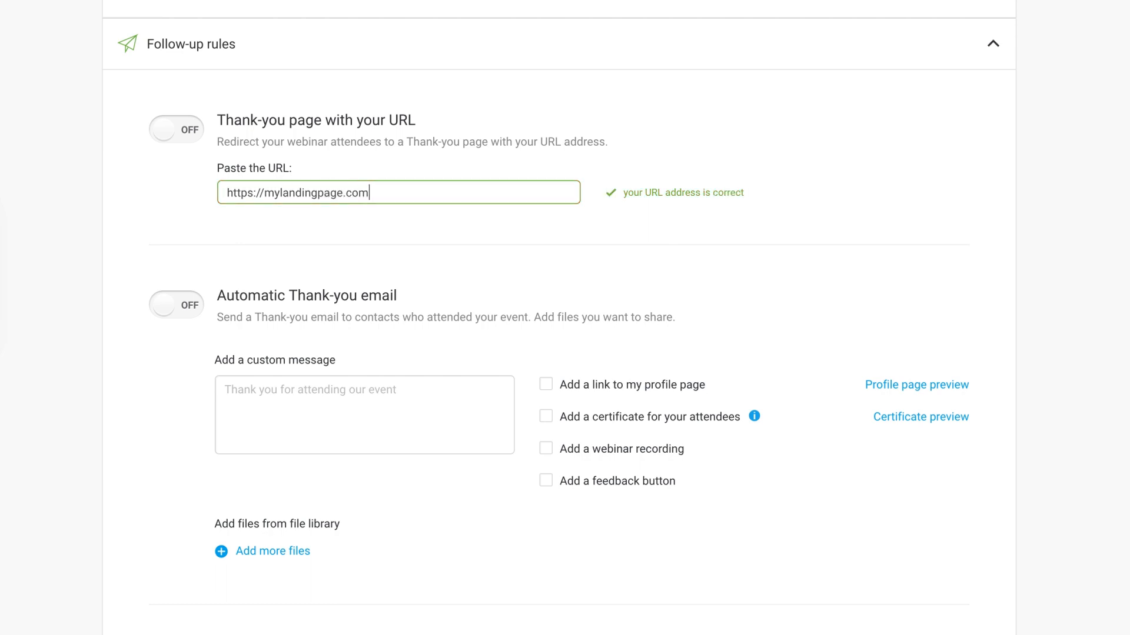
mouse_move(176, 131)
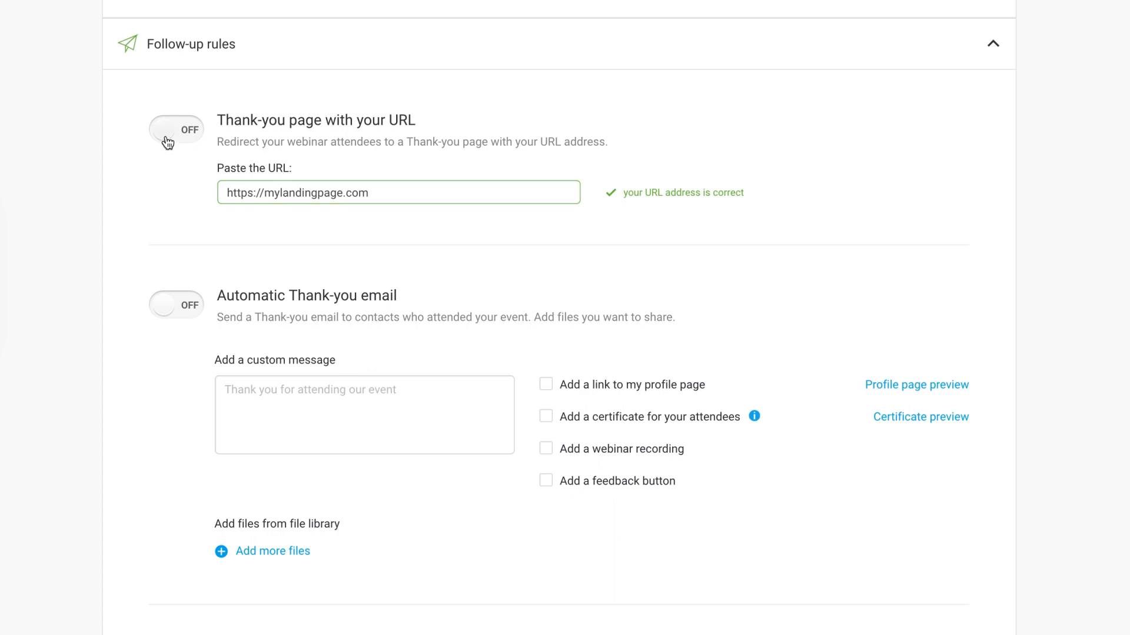
scroll("down", 3)
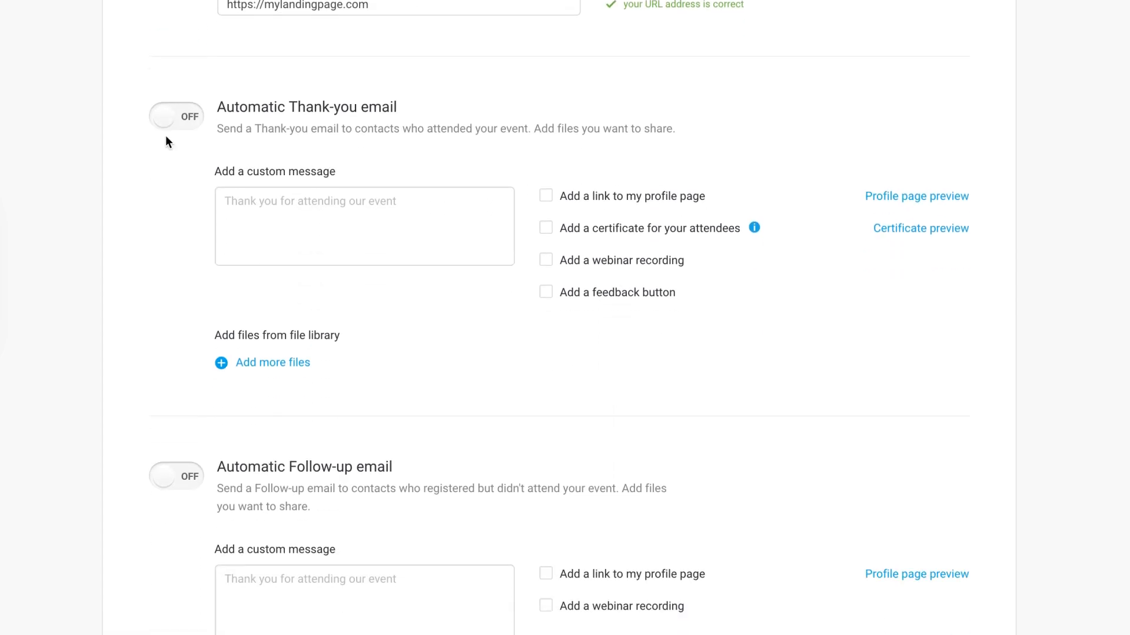
Step: Write 'Thank you for attendance.' in the thank-you email and attach broshure.pptx
type("Thank you")
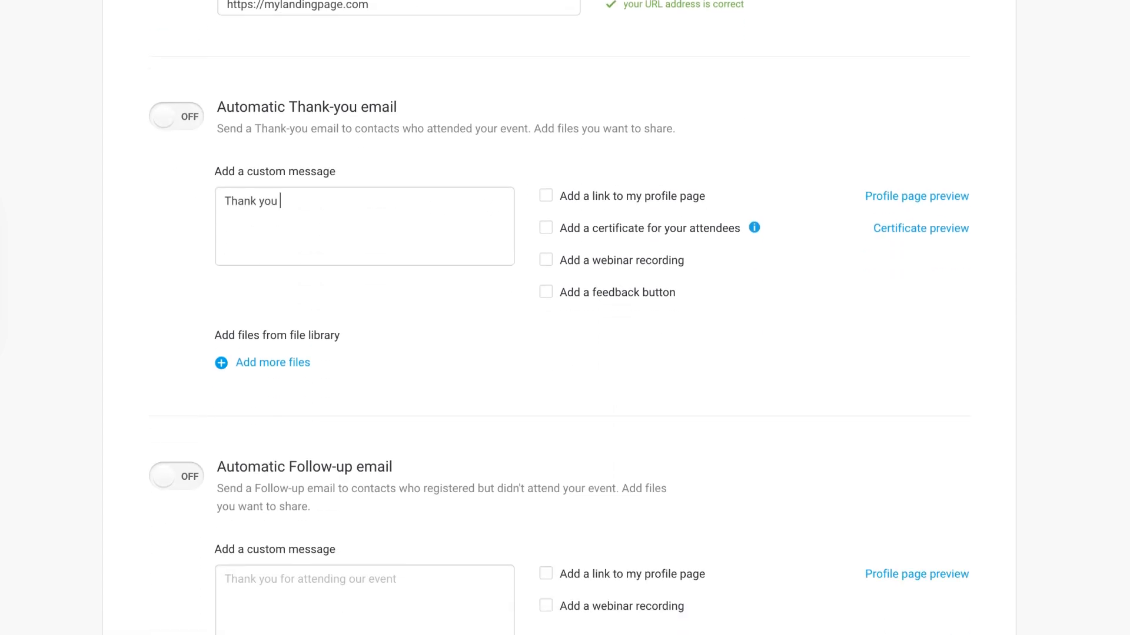
type("for attendance.")
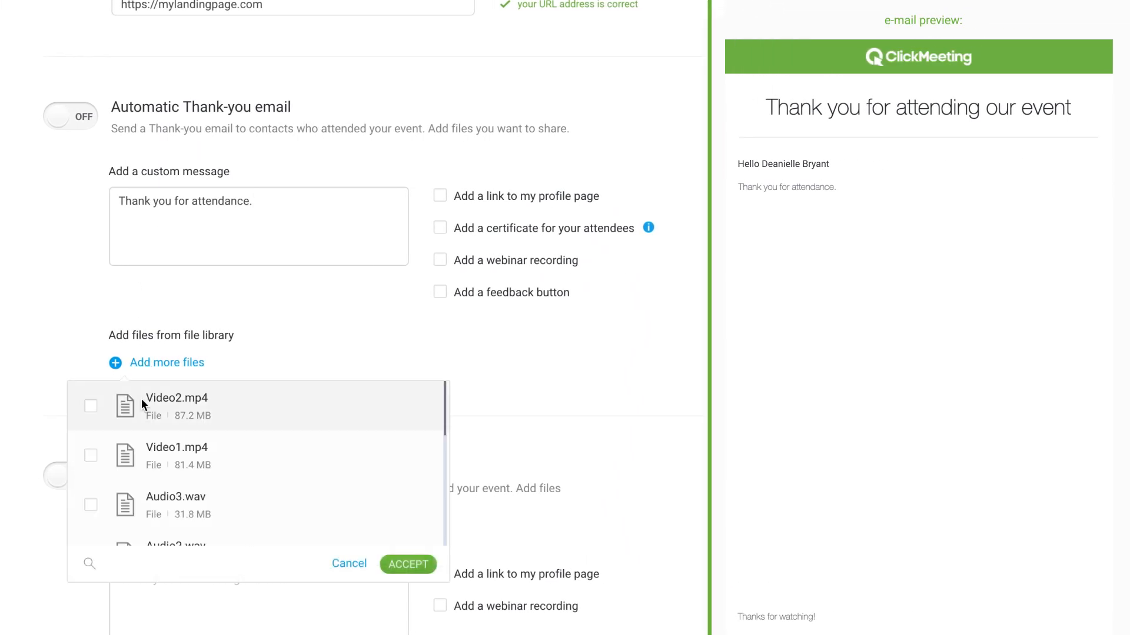
scroll("down", 3)
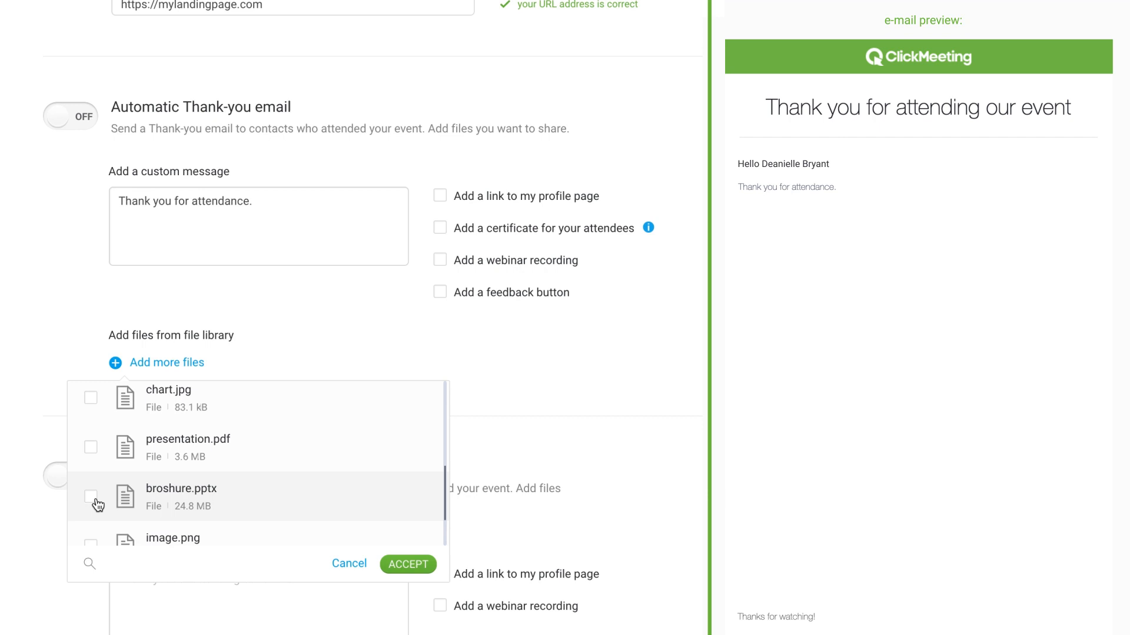
left_click(408, 564)
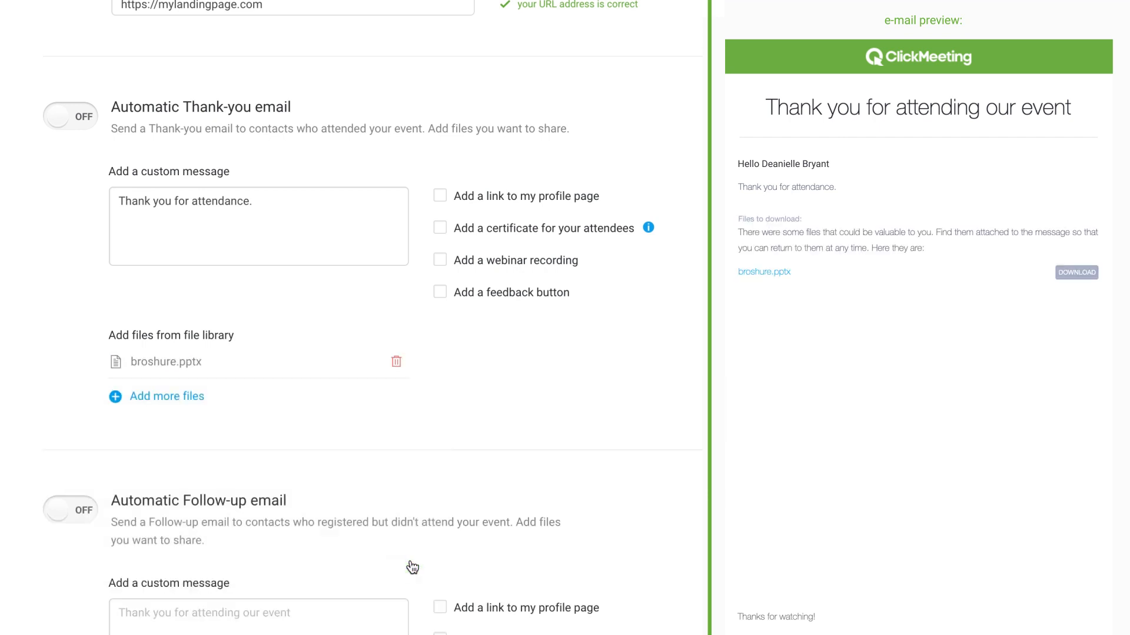
mouse_move(441, 208)
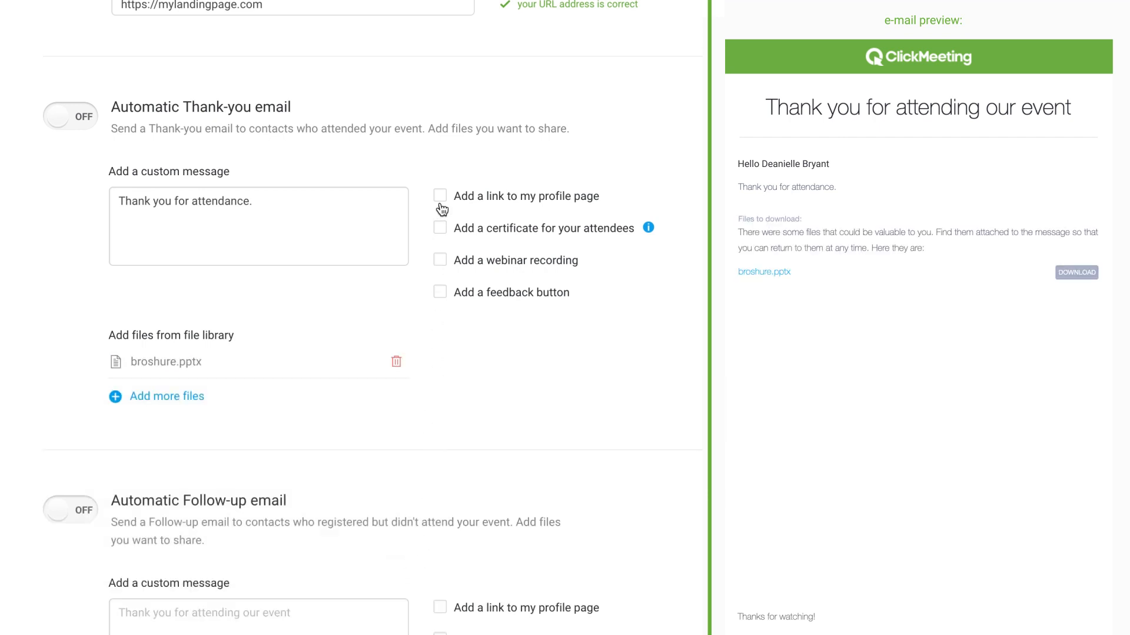
Step: Include profile link, certificate, recording and feedback request in the thank-you email
left_click(439, 196)
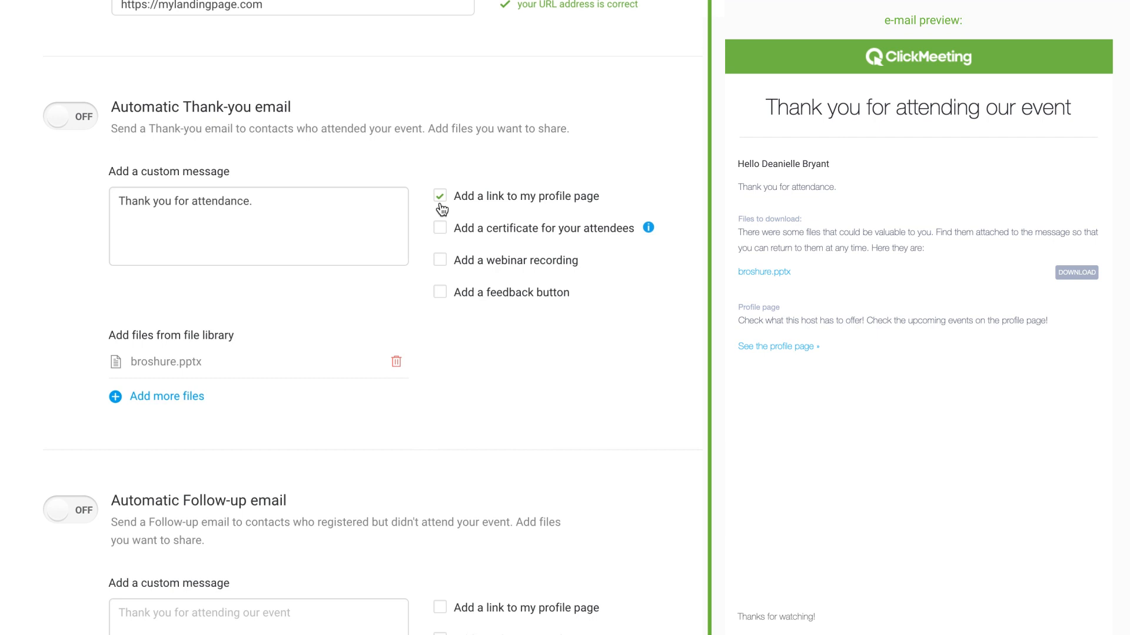
left_click(439, 228)
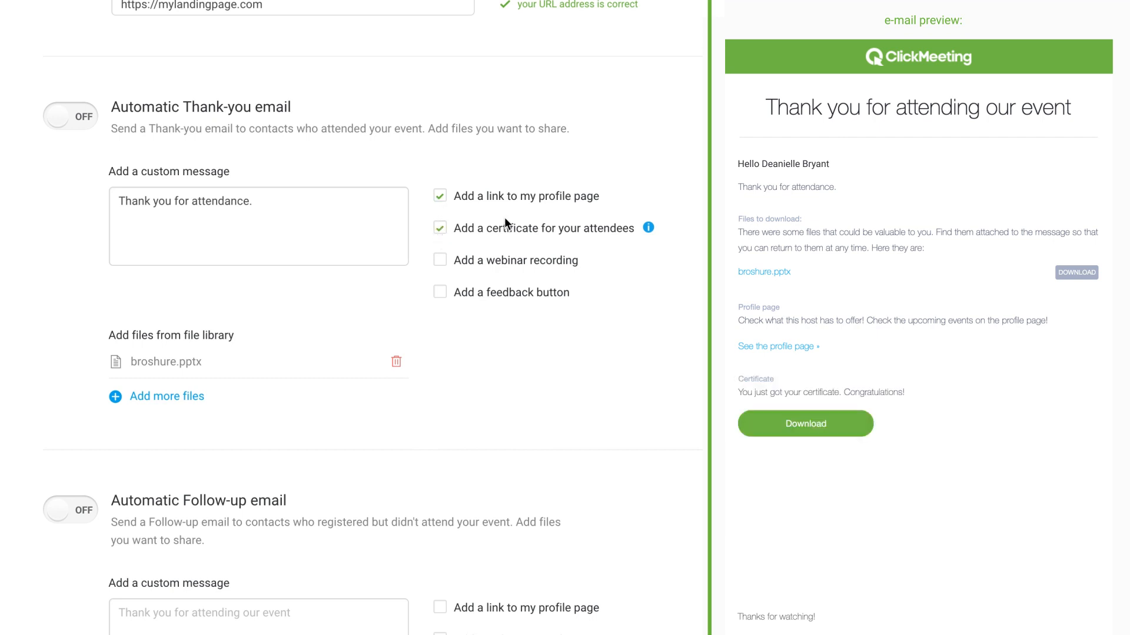
mouse_move(648, 228)
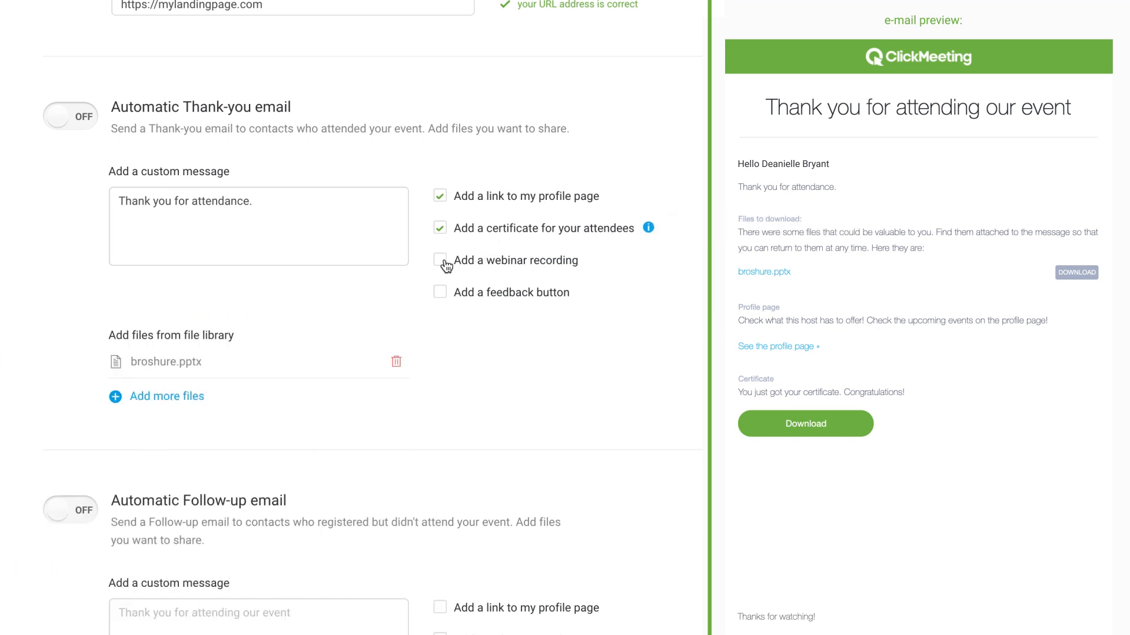
left_click(440, 260)
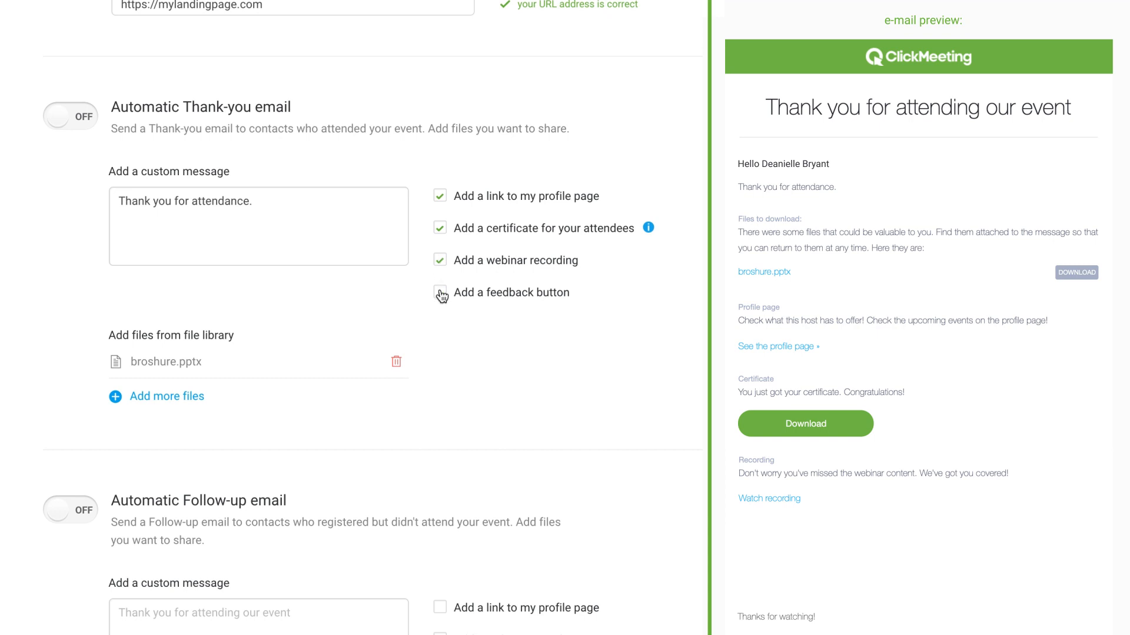
left_click(440, 292)
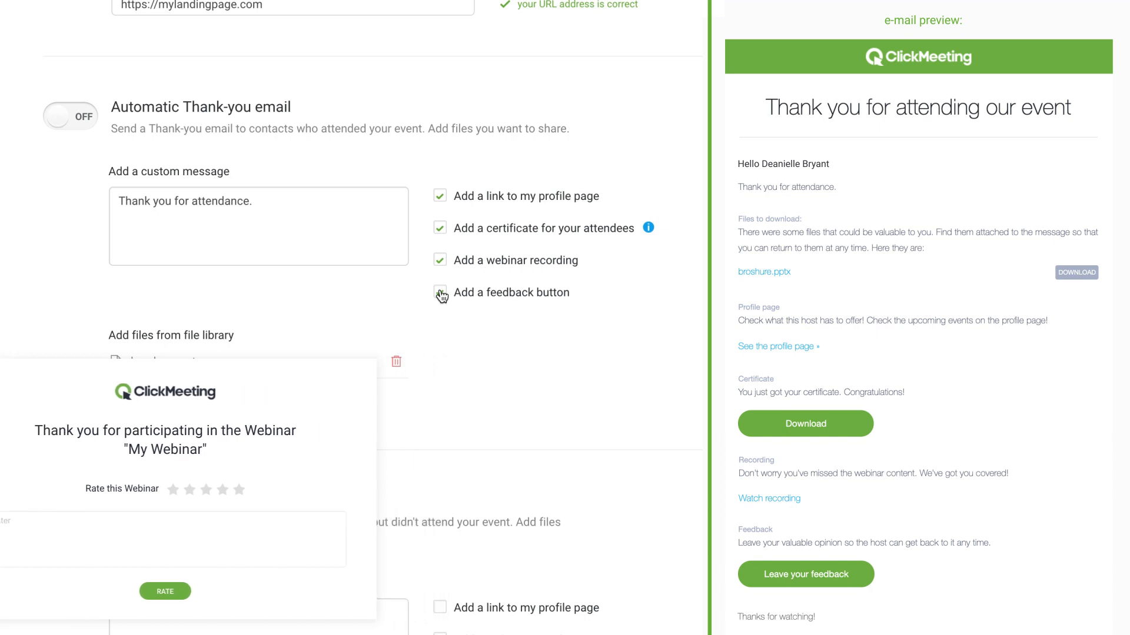
left_click(440, 292)
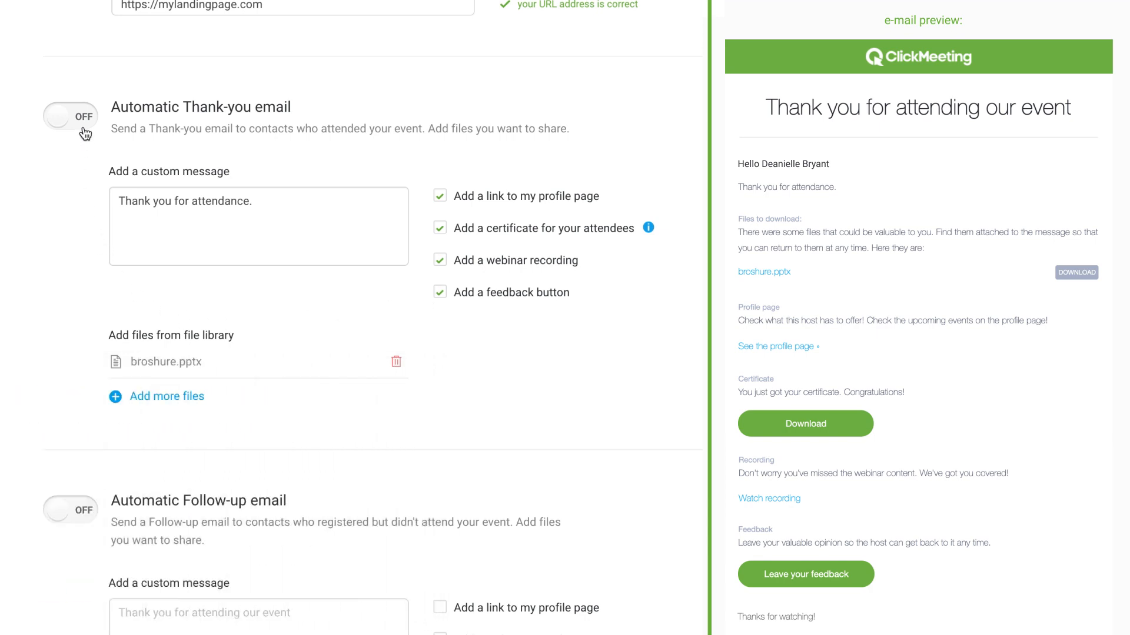
scroll("down", 3)
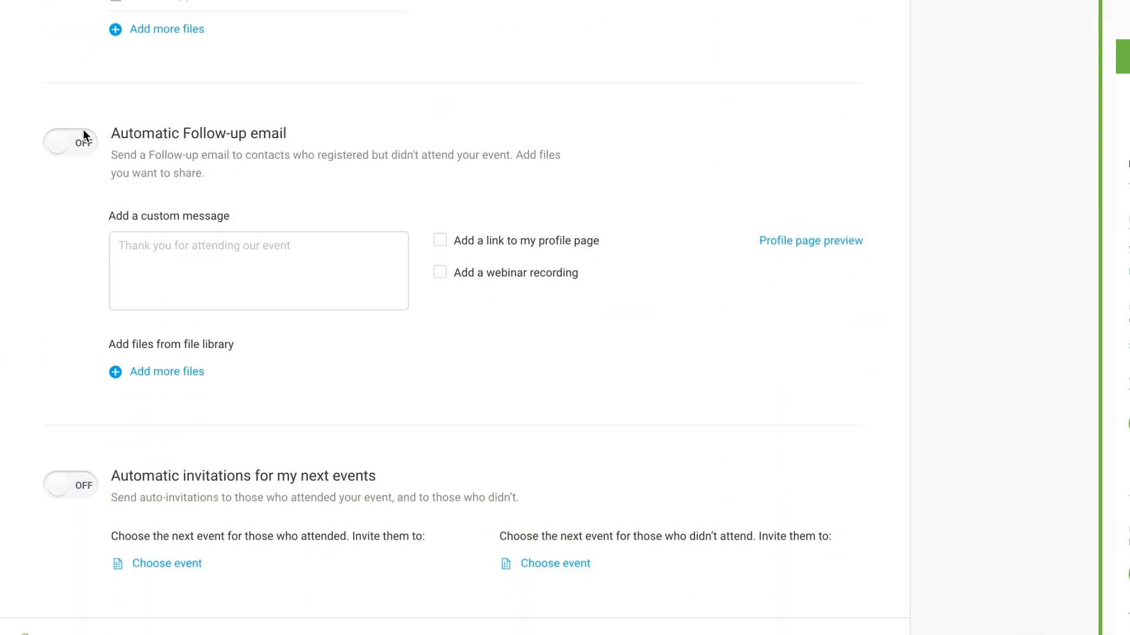
Step: Turn on the follow-up email for no-shows with the message 'Wish you were here.'
scroll("down", 3)
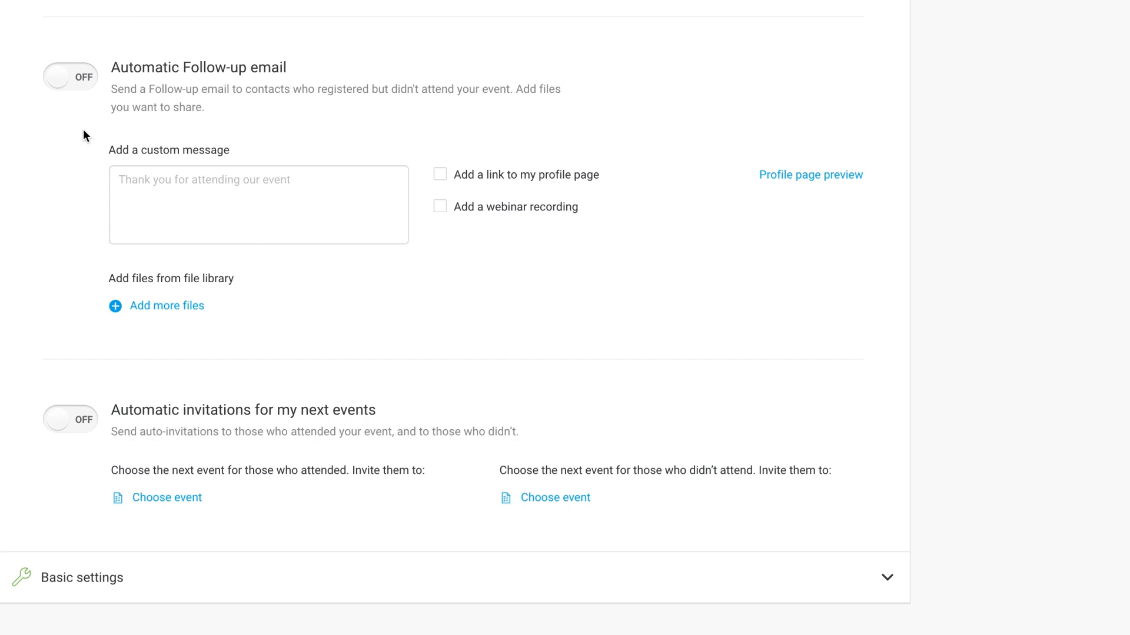
left_click(70, 77)
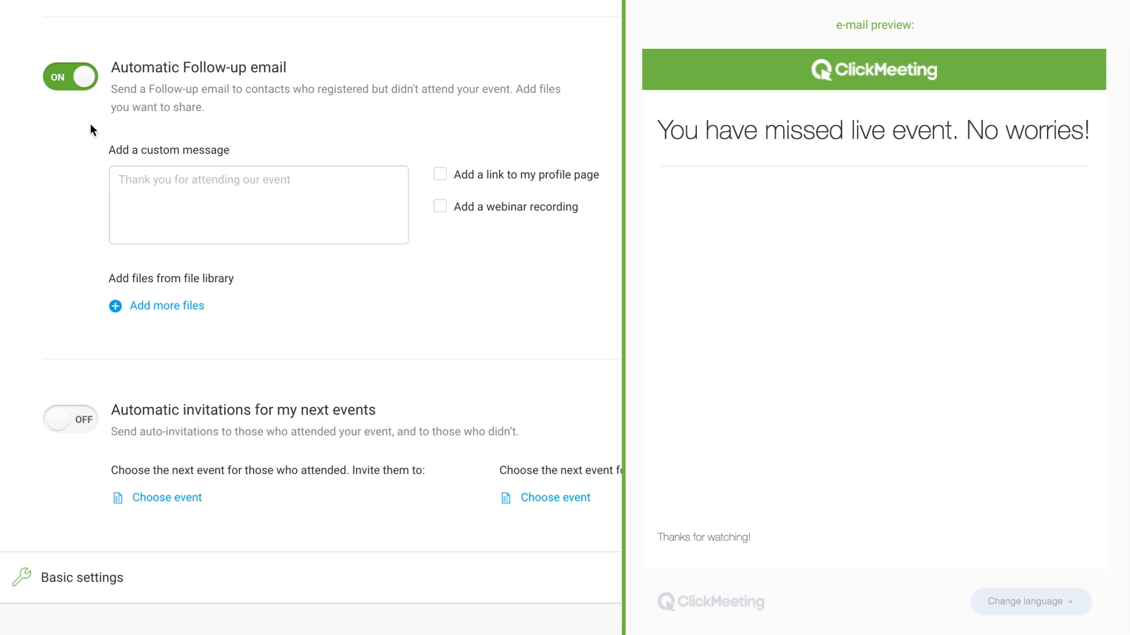
type("Wish you were")
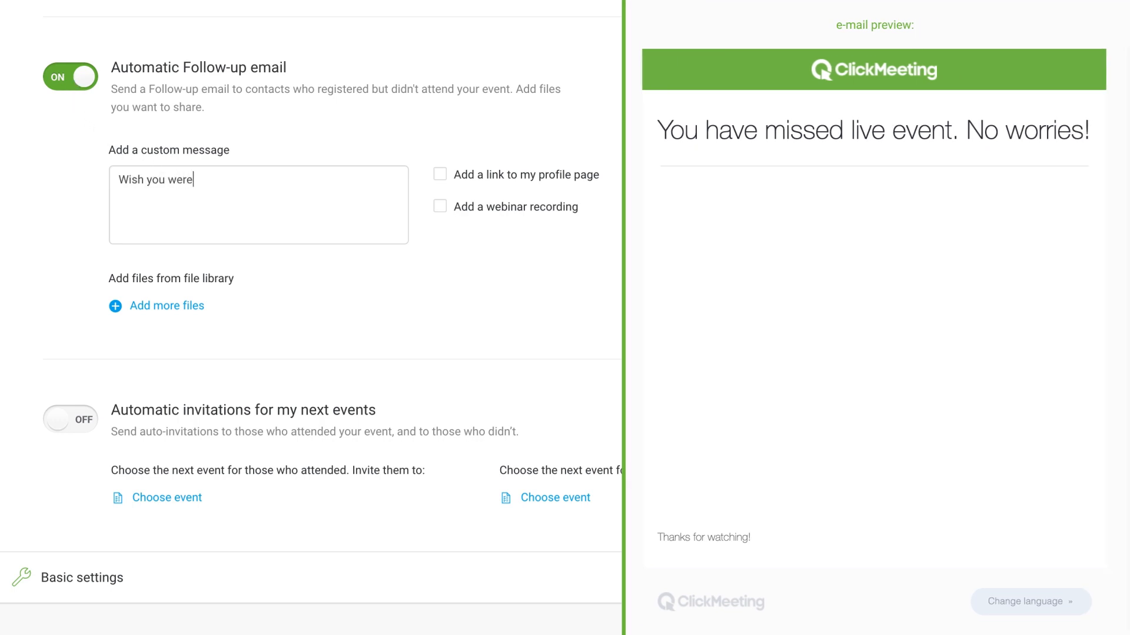
type("here.")
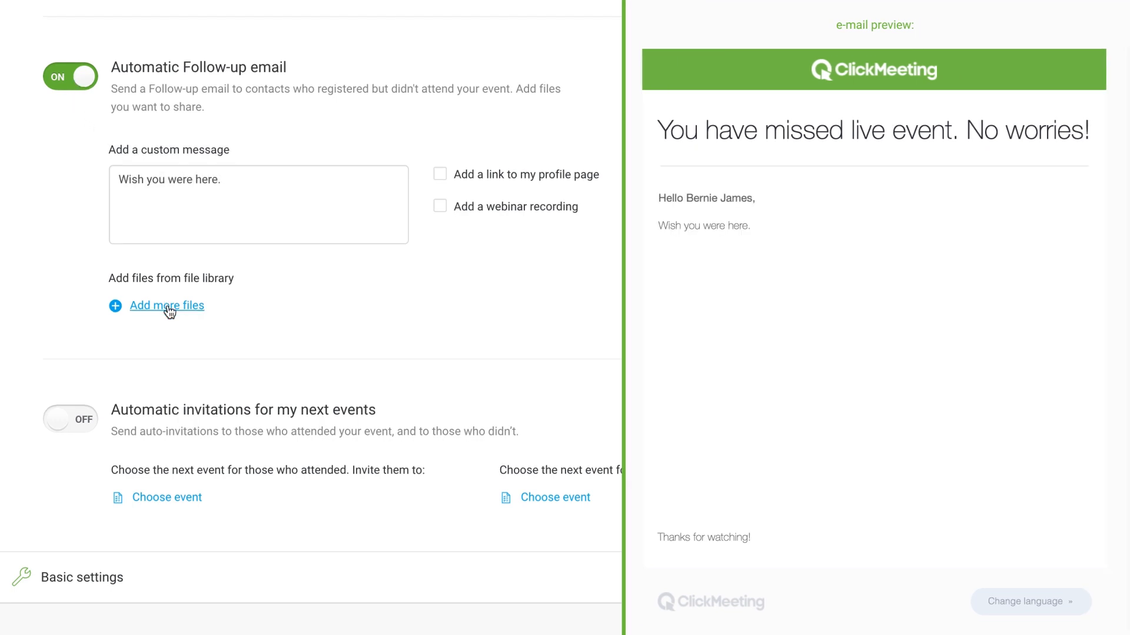
Step: Attach chart.jpg and include the profile page link and webinar recording
left_click(166, 306)
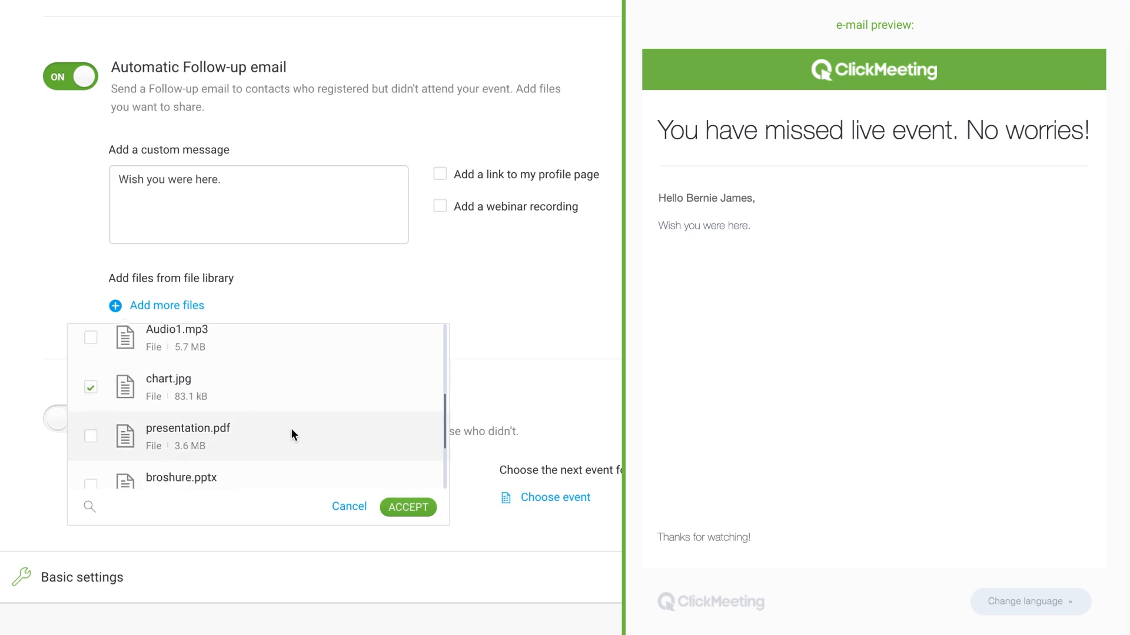
left_click(407, 507)
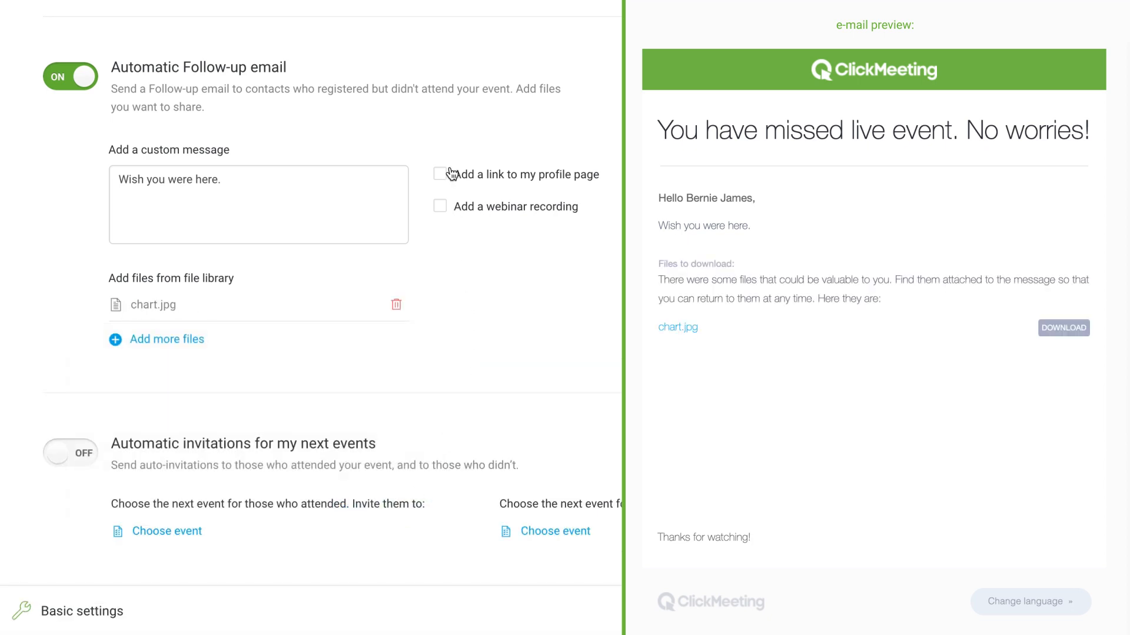
left_click(440, 175)
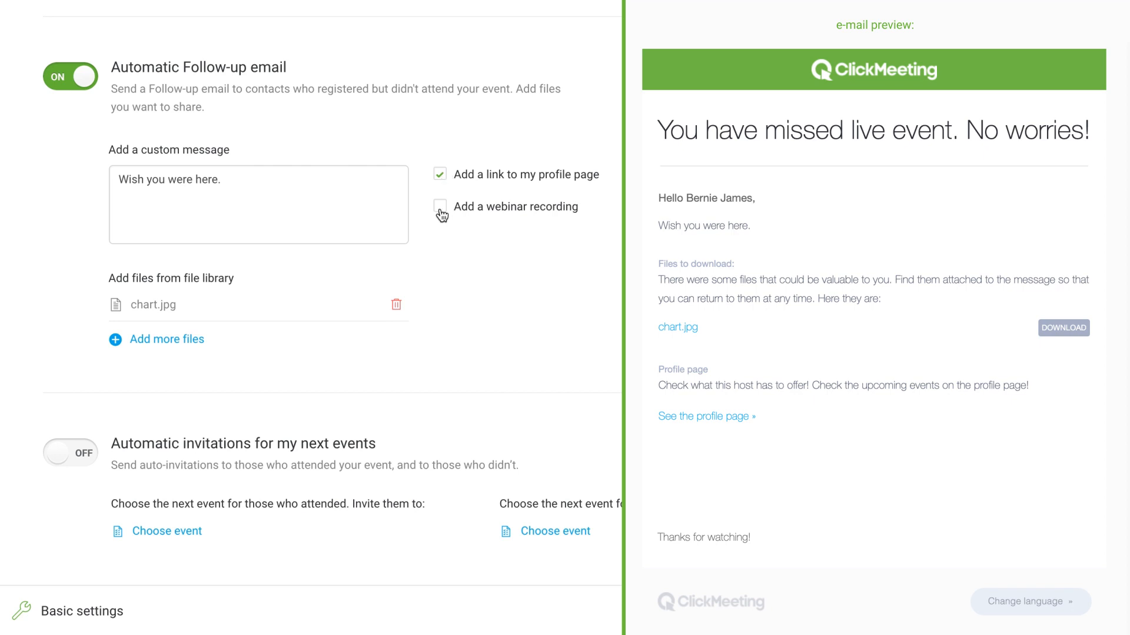
left_click(440, 207)
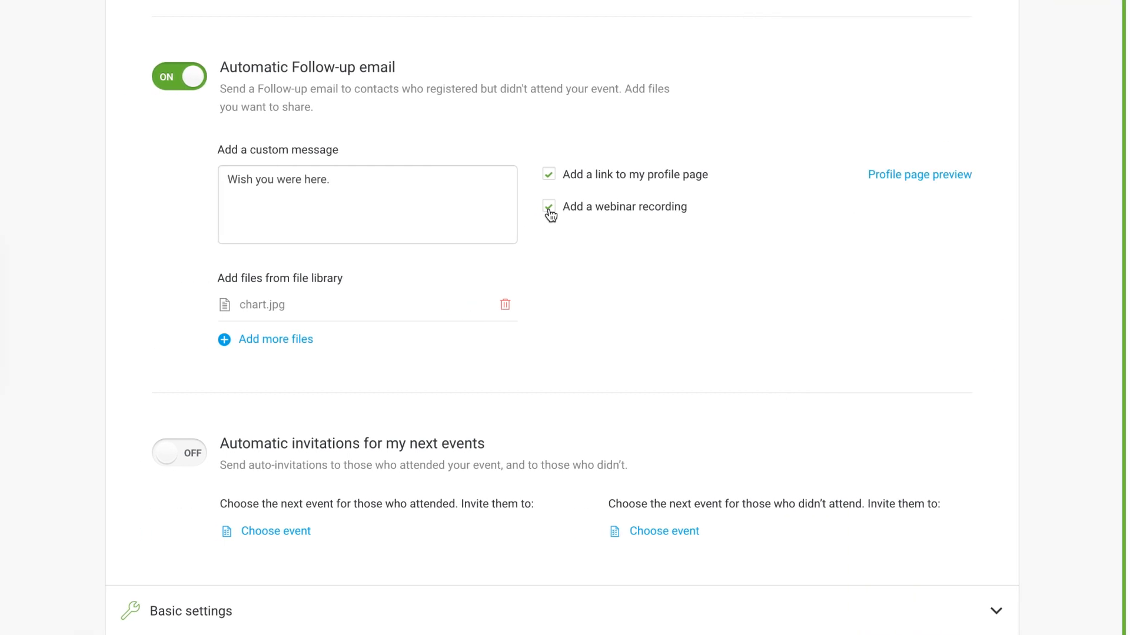
scroll("down", 3)
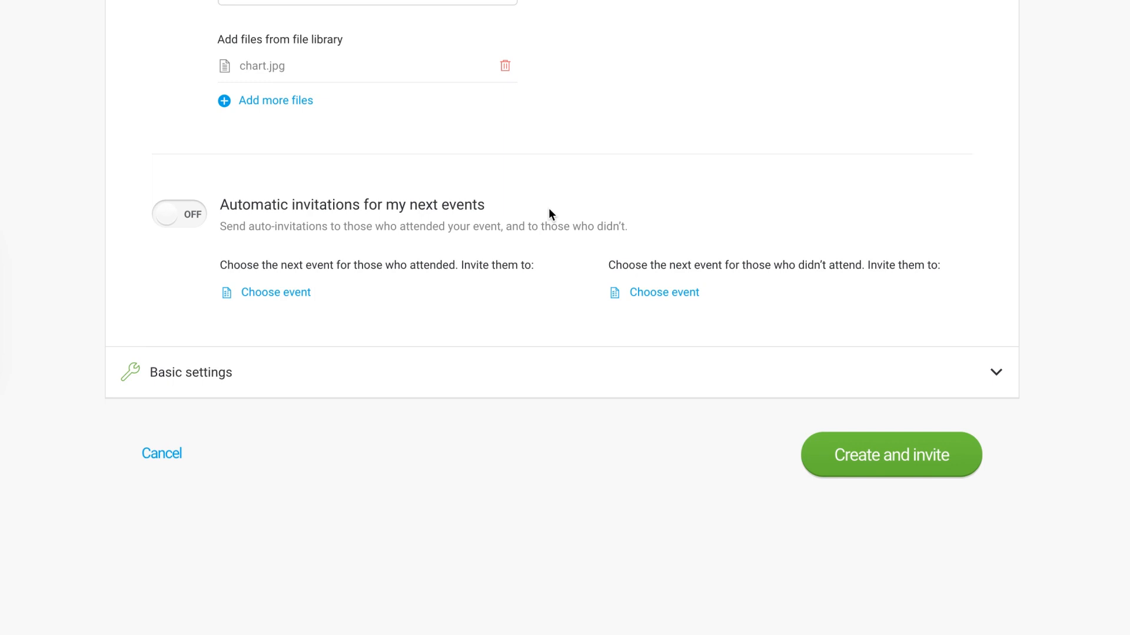
mouse_move(276, 292)
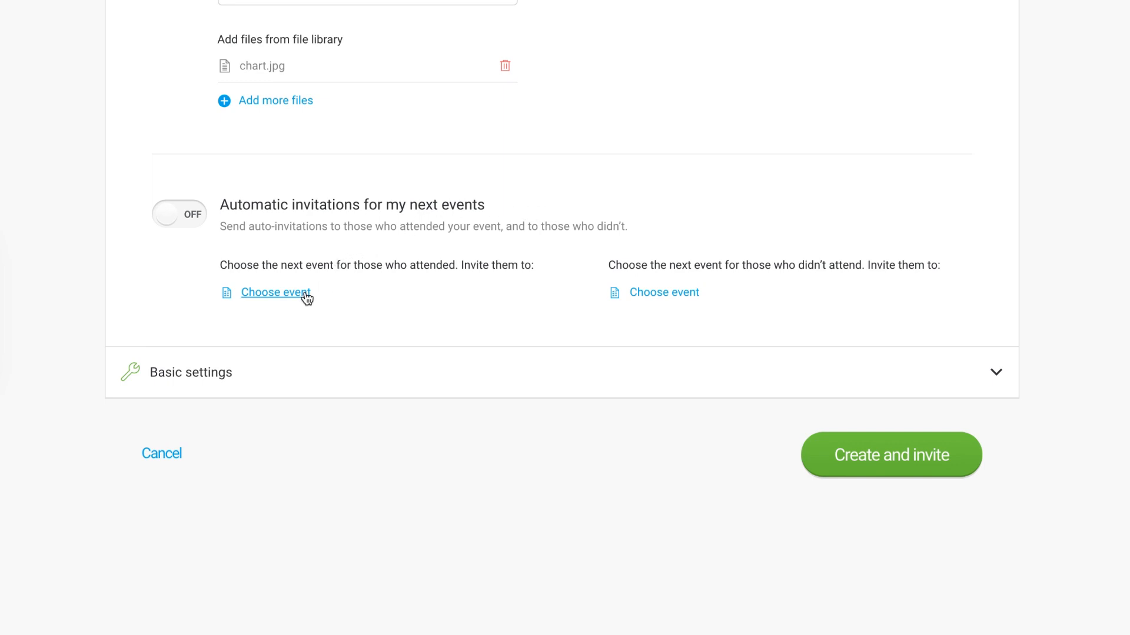
Step: Invite attendees to Advanced course, no-shows to Beginner's course, enable invitations, and create
left_click(275, 292)
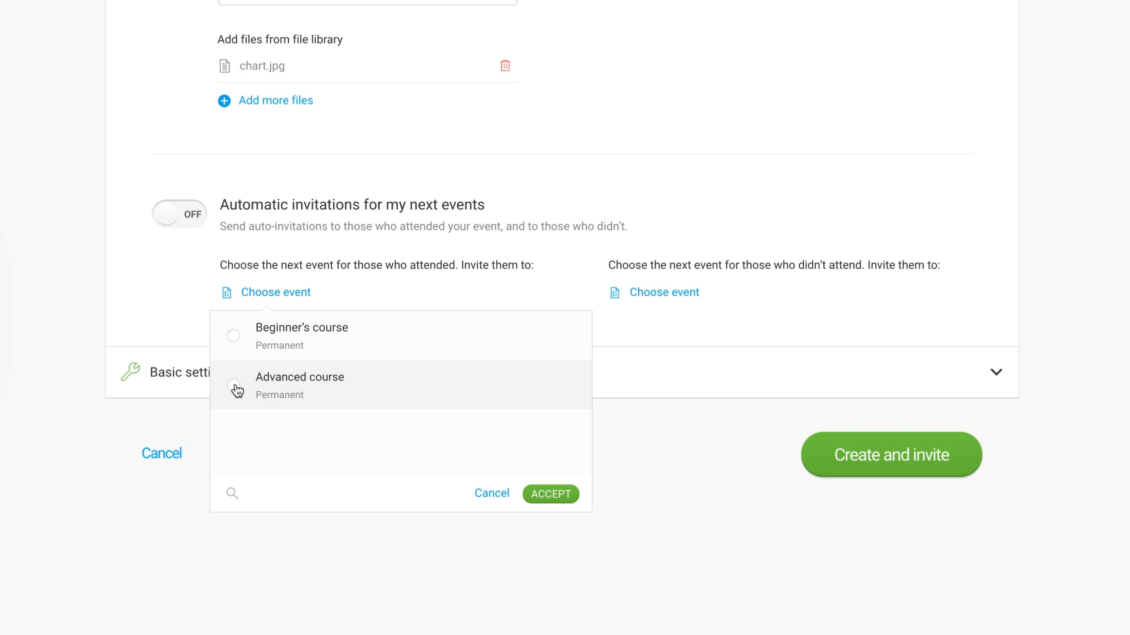
left_click(233, 385)
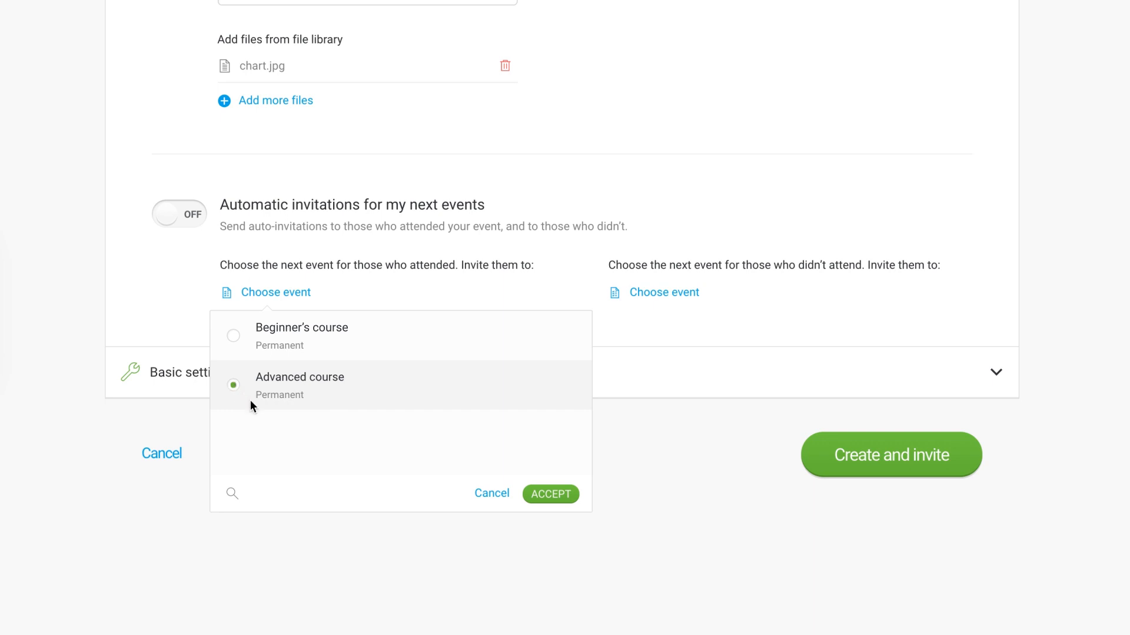
left_click(549, 494)
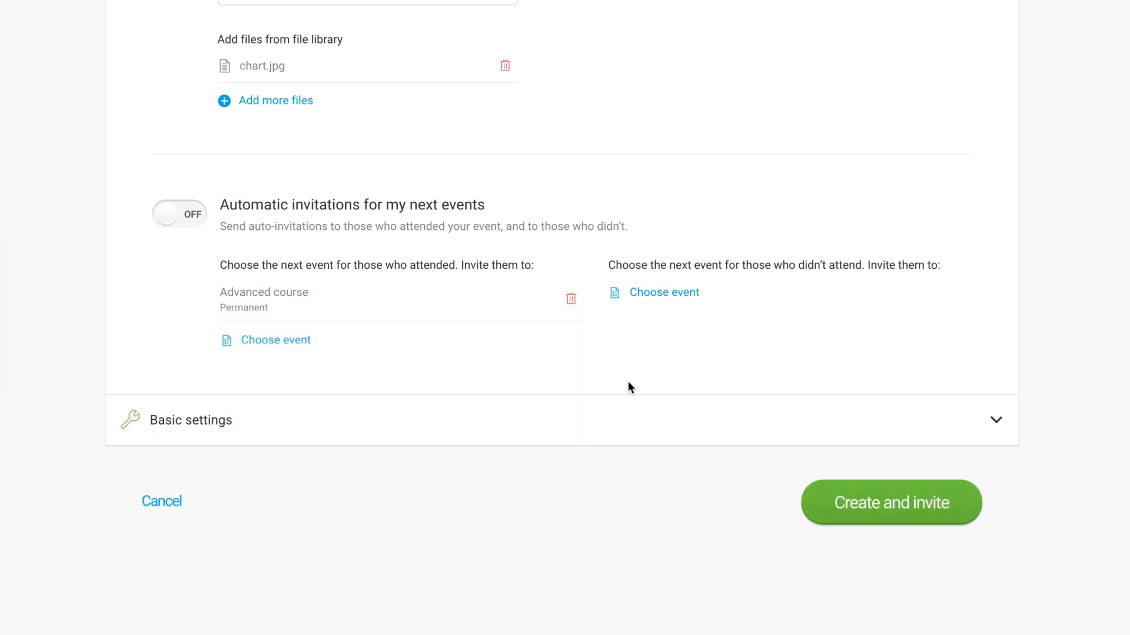
left_click(663, 291)
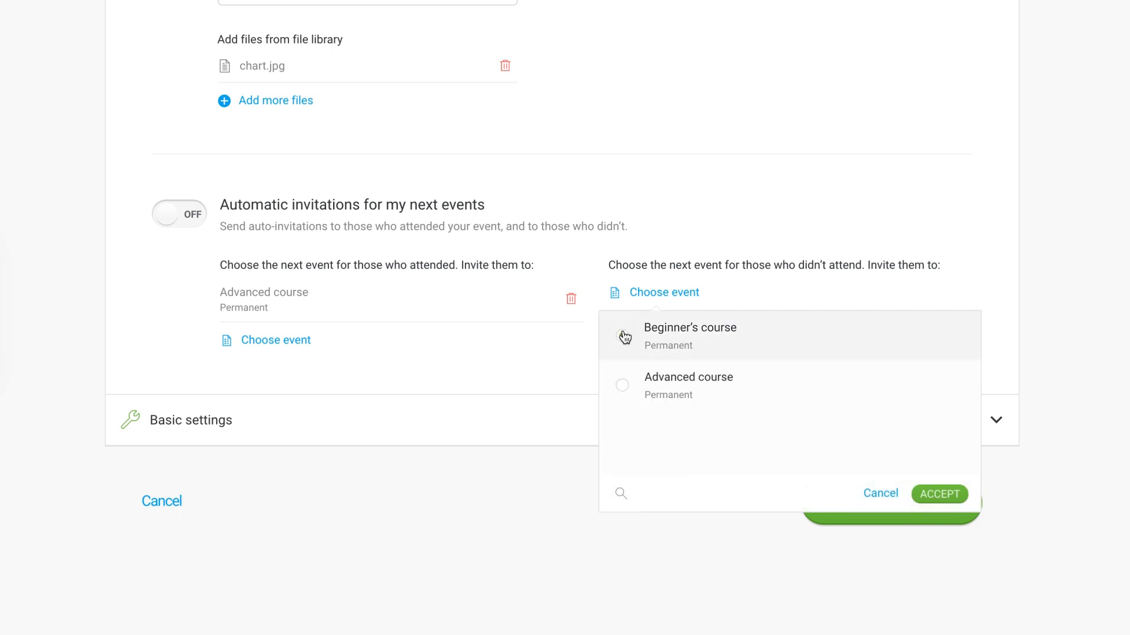
left_click(938, 494)
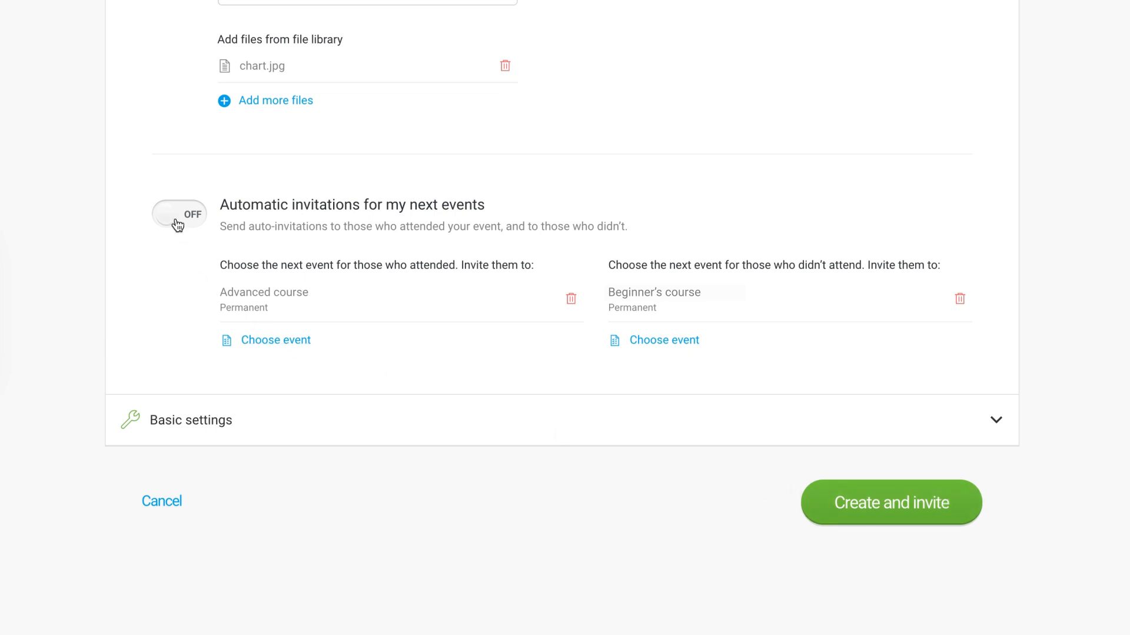
left_click(179, 214)
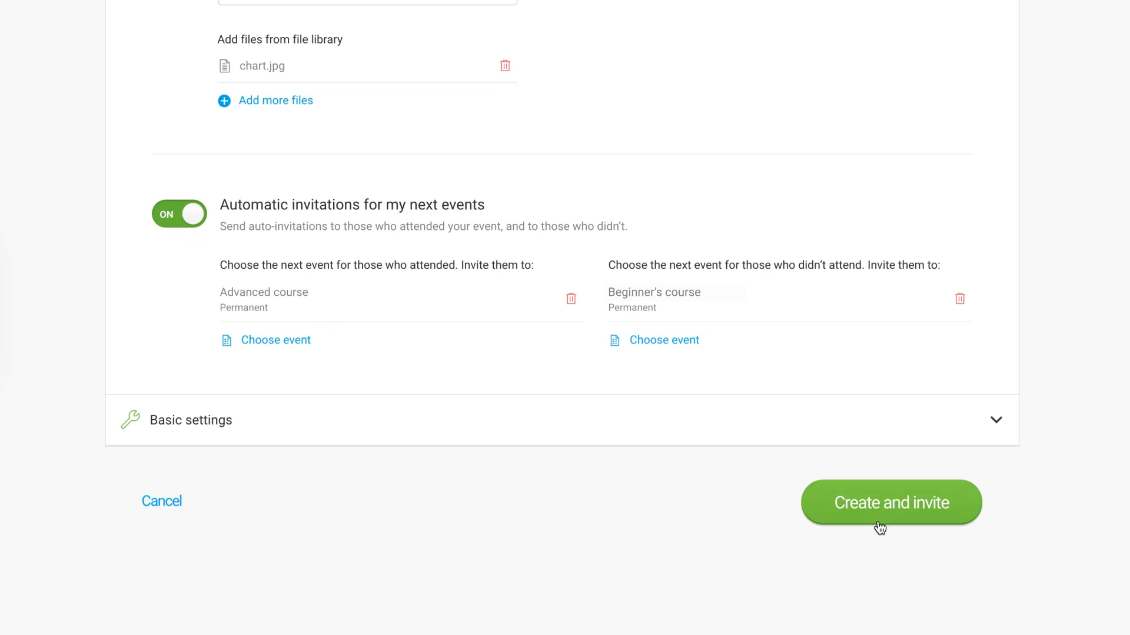
left_click(890, 503)
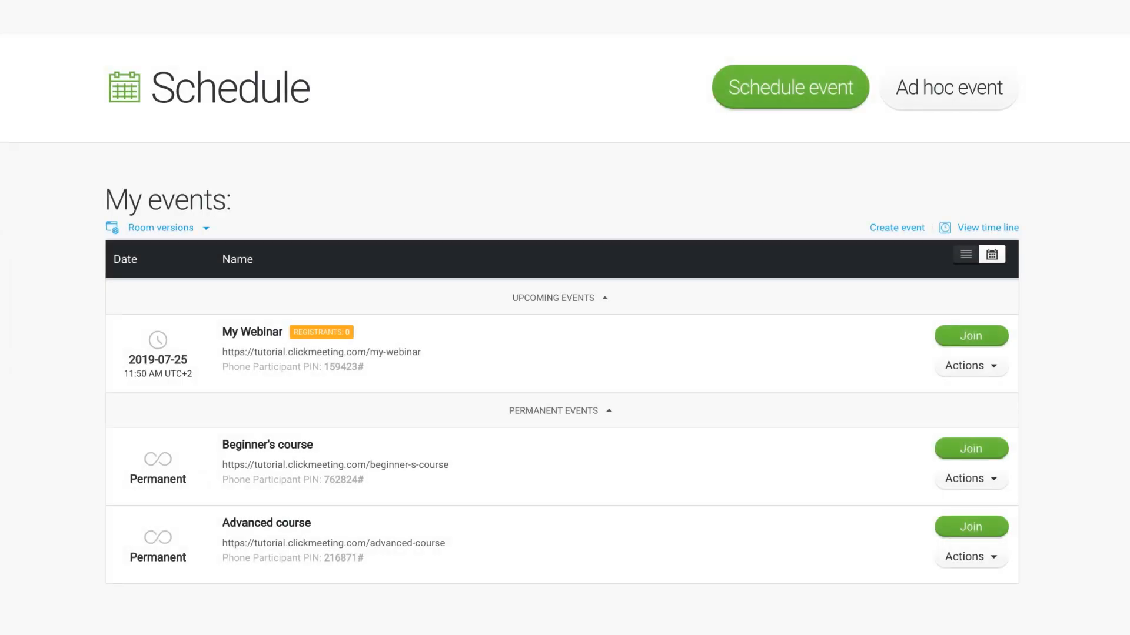
mouse_move(582, 163)
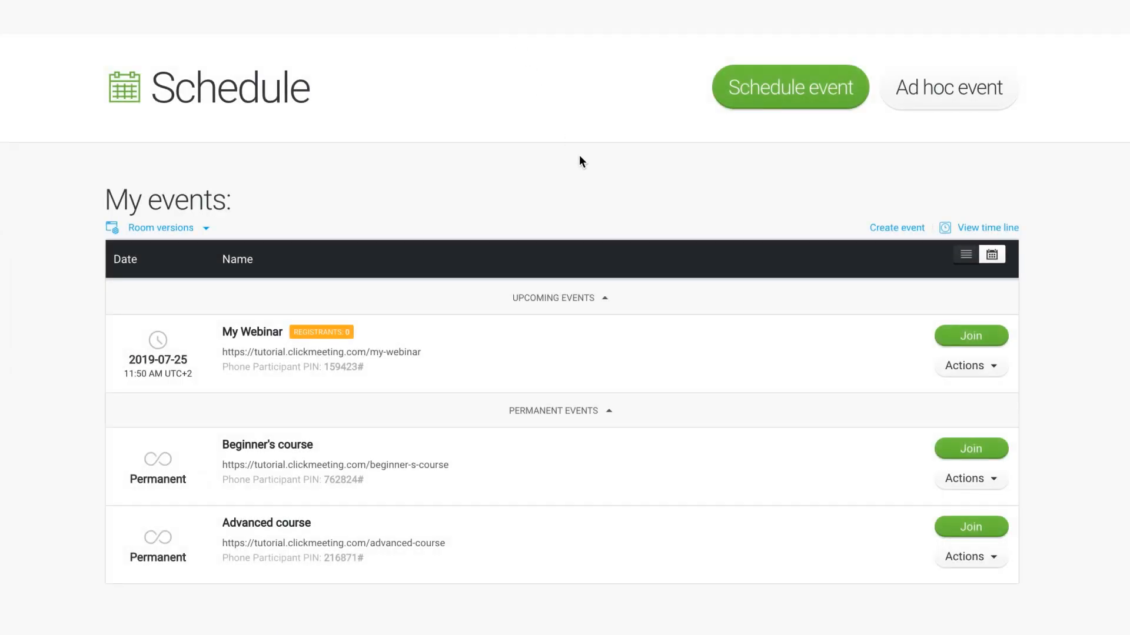
Step: Choose EDIT from My Webinar's Actions dropdown on the Schedule page
left_click(969, 365)
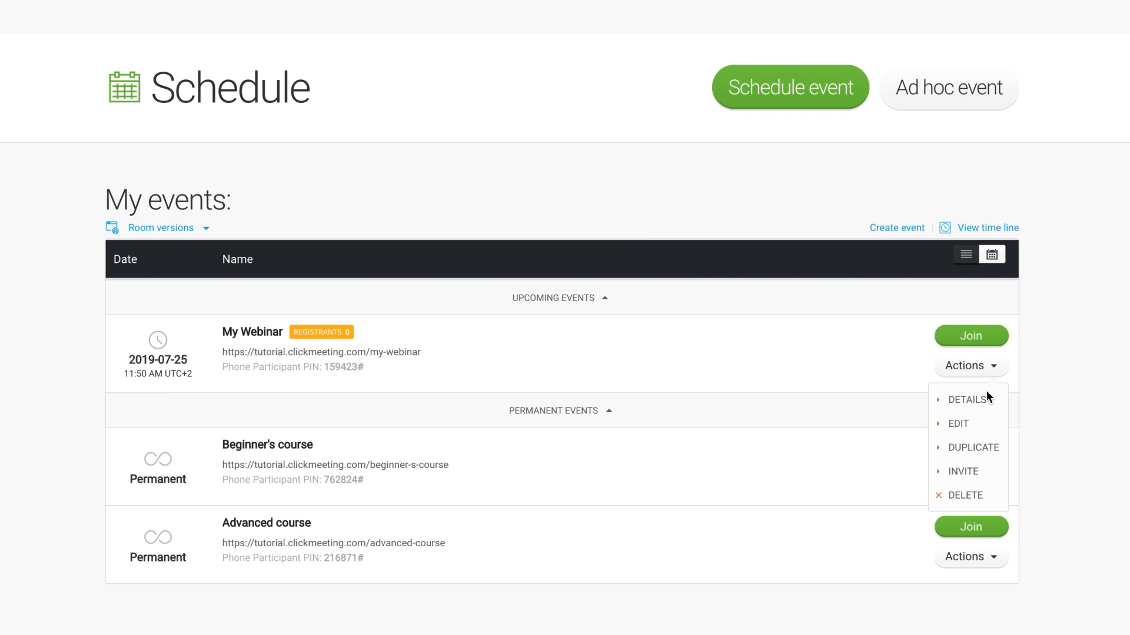
mouse_move(984, 424)
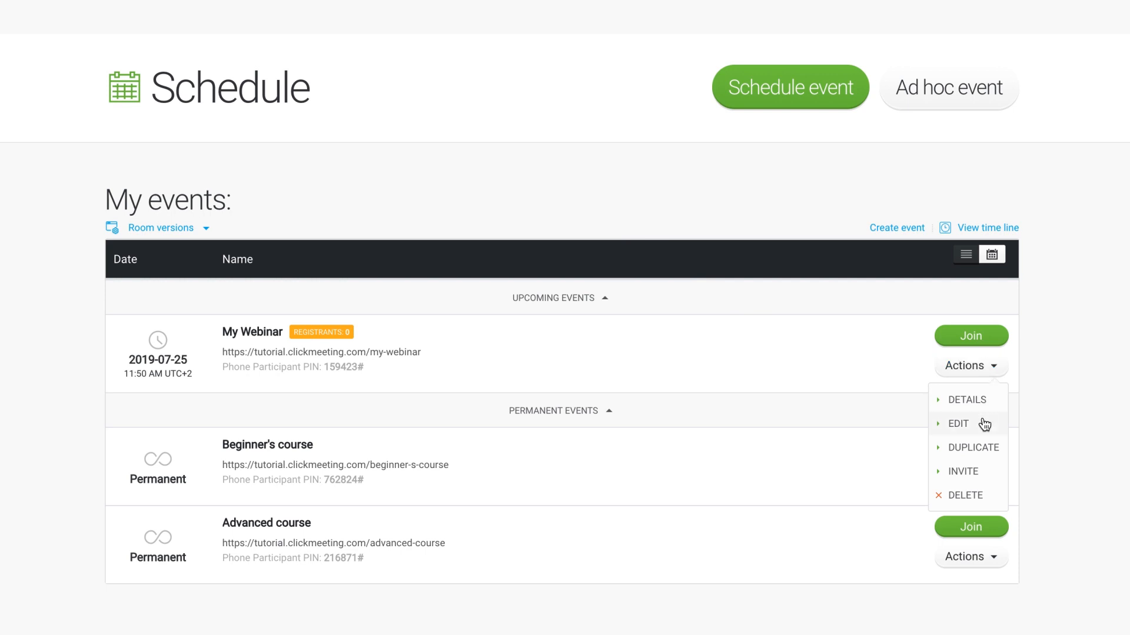
left_click(957, 424)
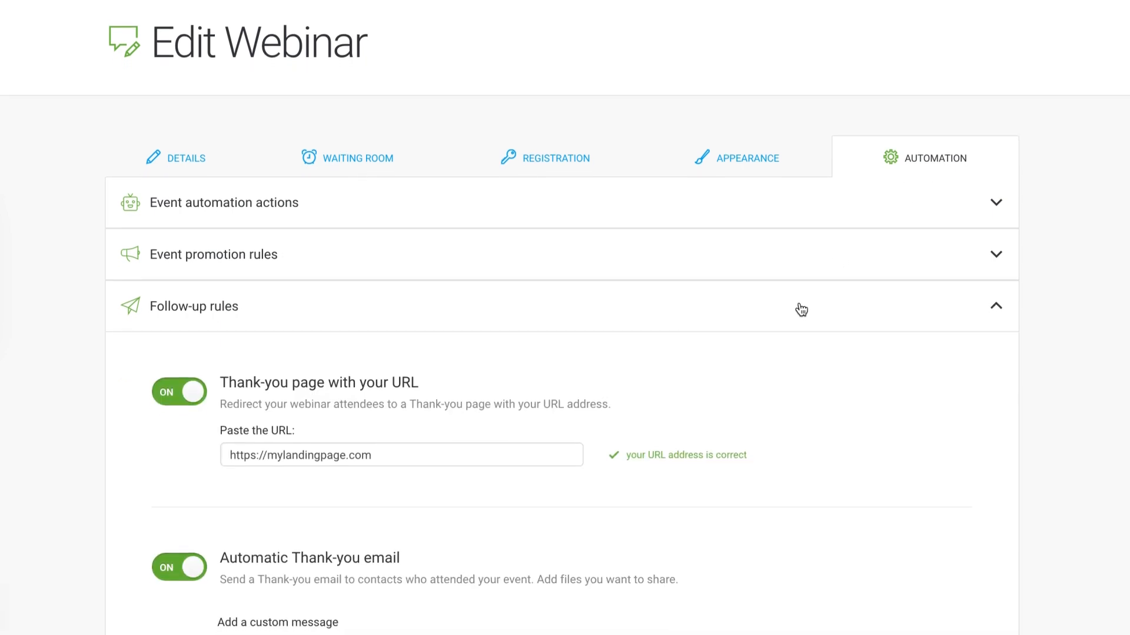
scroll("down", 3)
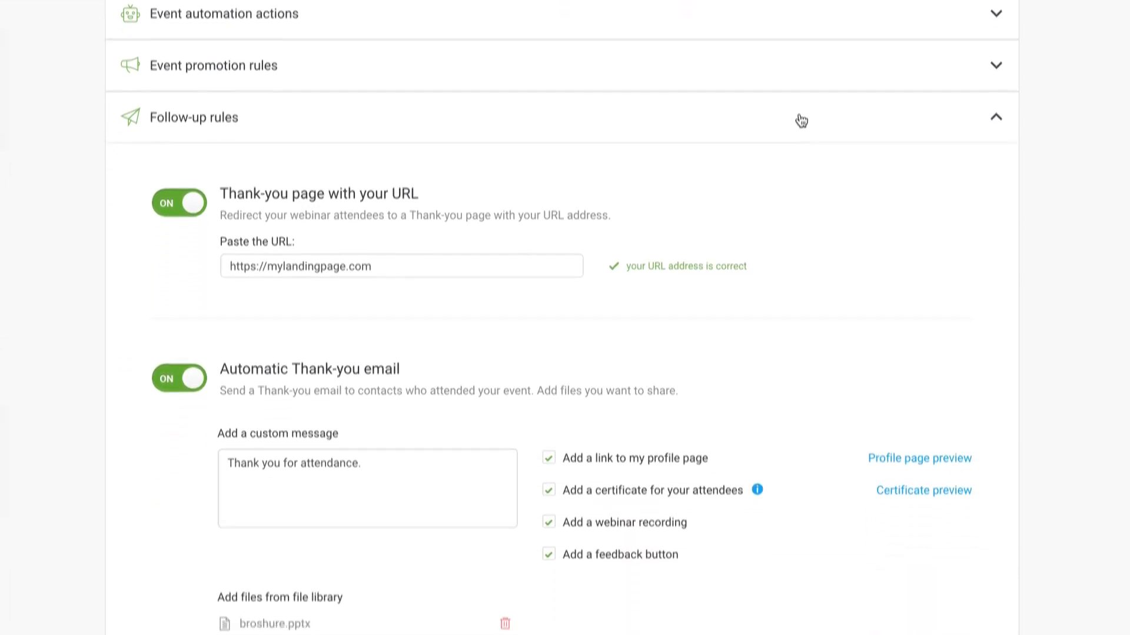
scroll("down", 3)
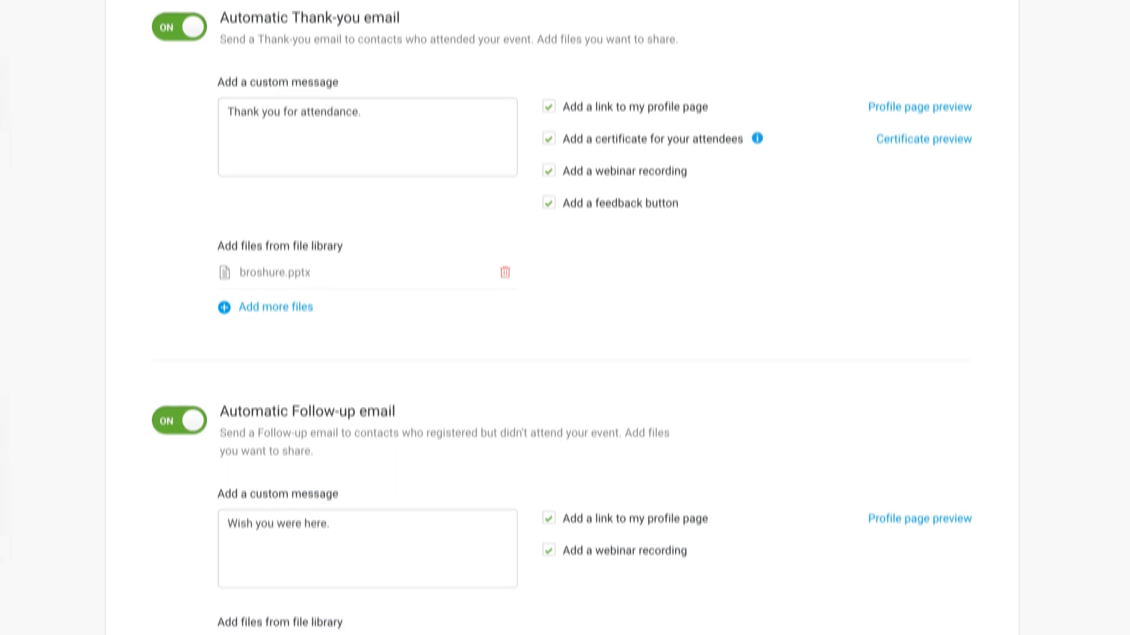
scroll("down", 3)
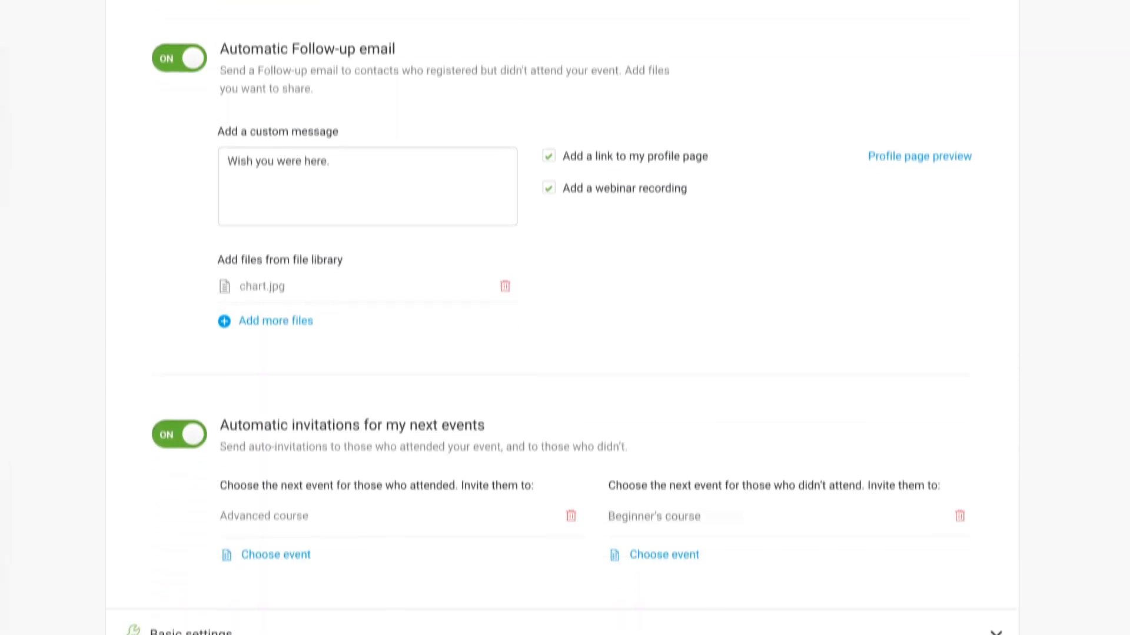
scroll("down", 3)
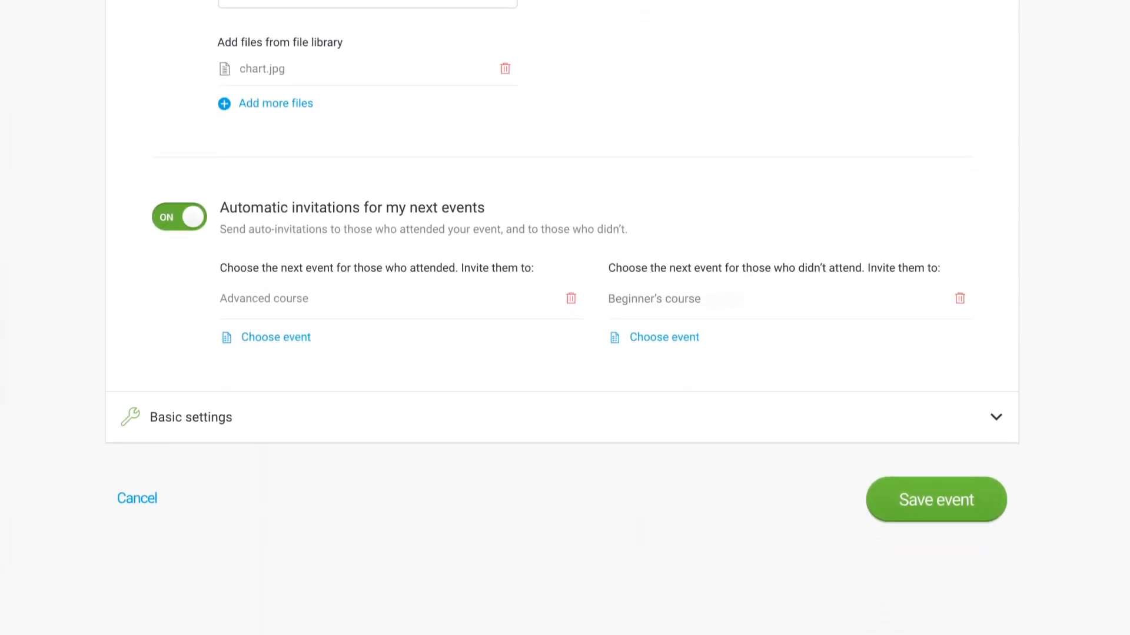